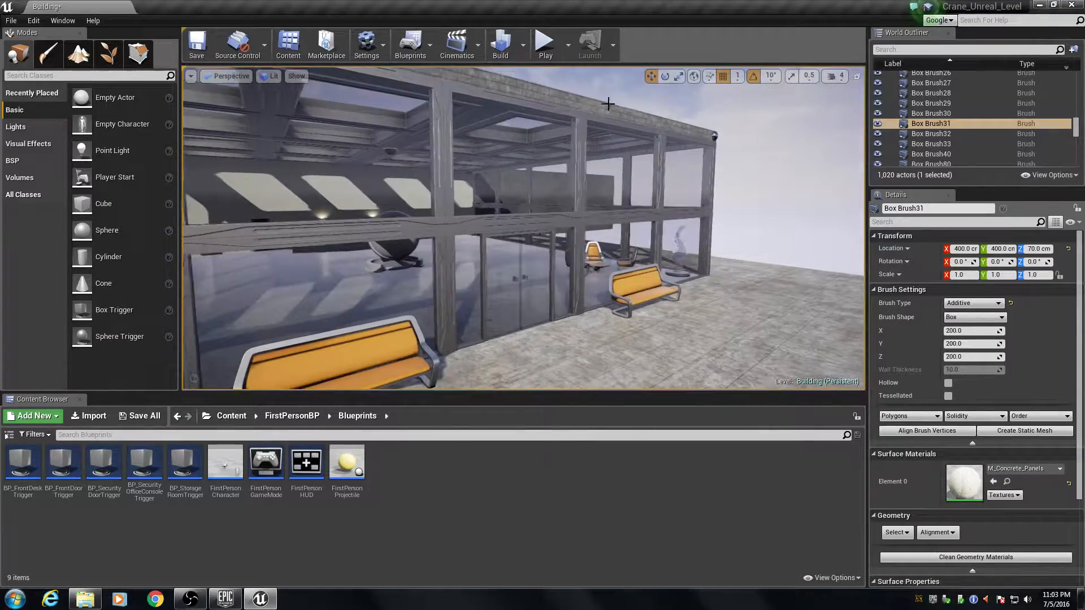
Step: Play the building level and press E at the office console desk until it reads 'Unlocked!'
left_click(544, 41)
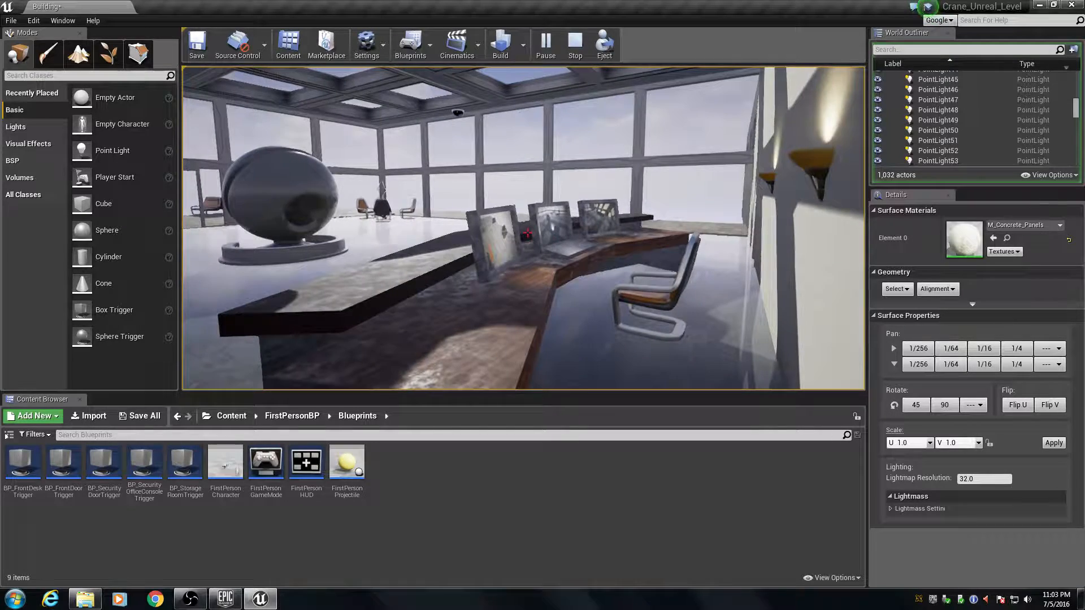
left_click(545, 45)
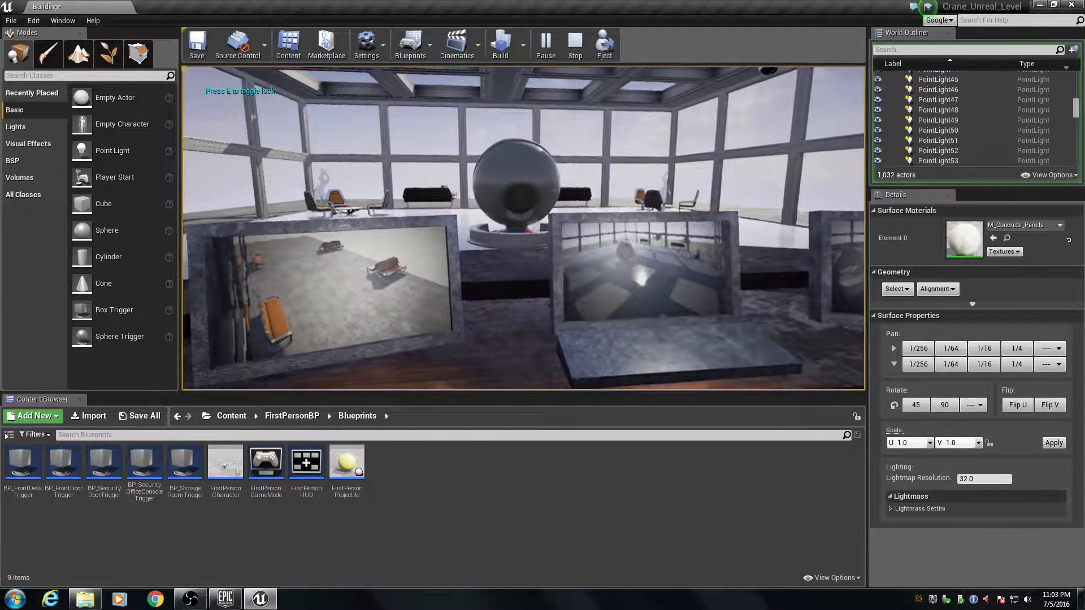
key("e")
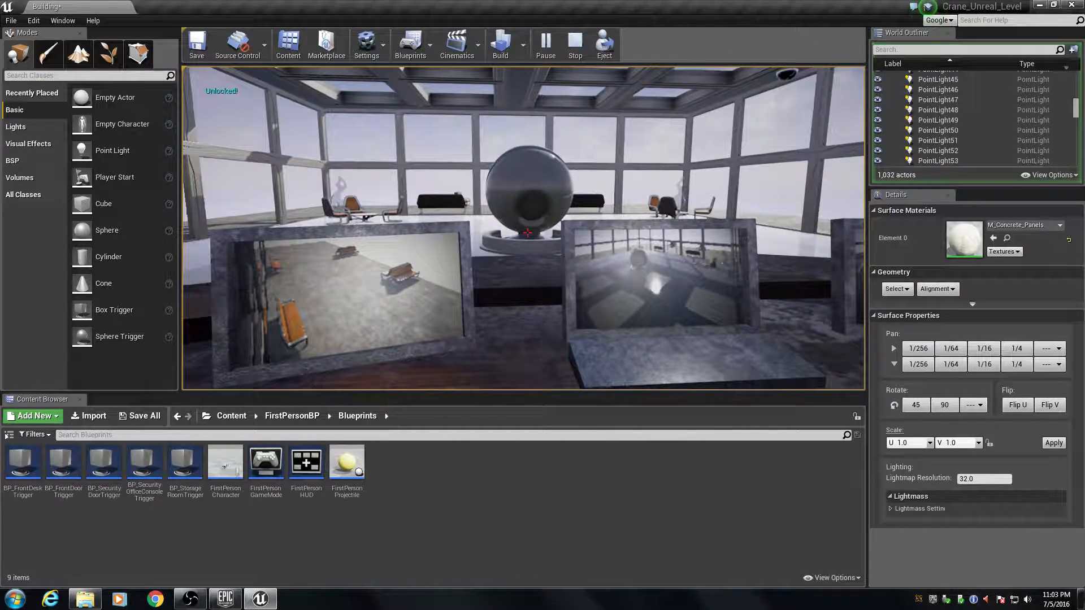